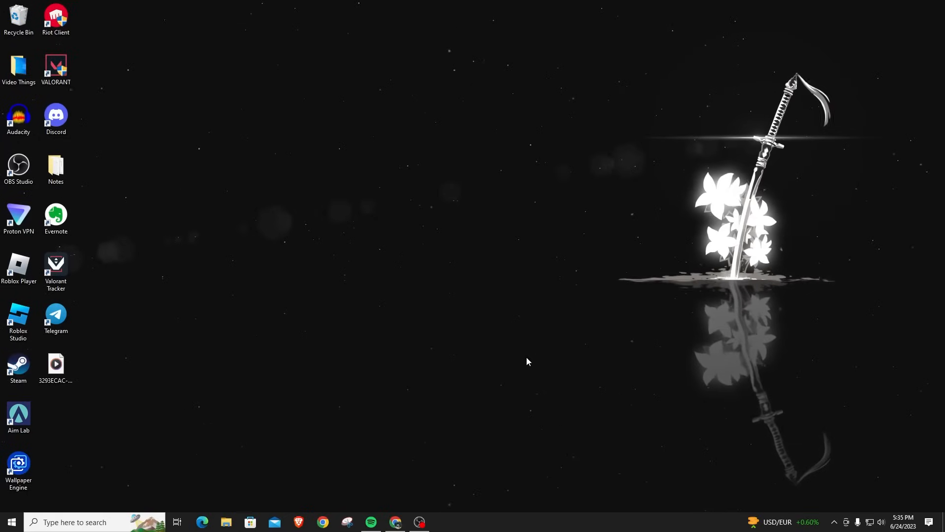
mouse_move(523, 341)
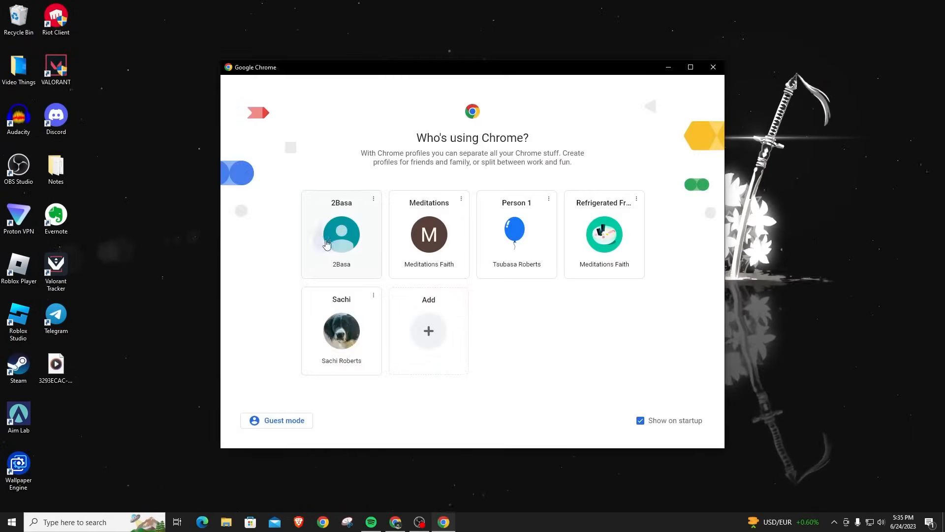
- Launch Chrome as the first profile on Yahoo's search page and show the main menu
left_click(342, 234)
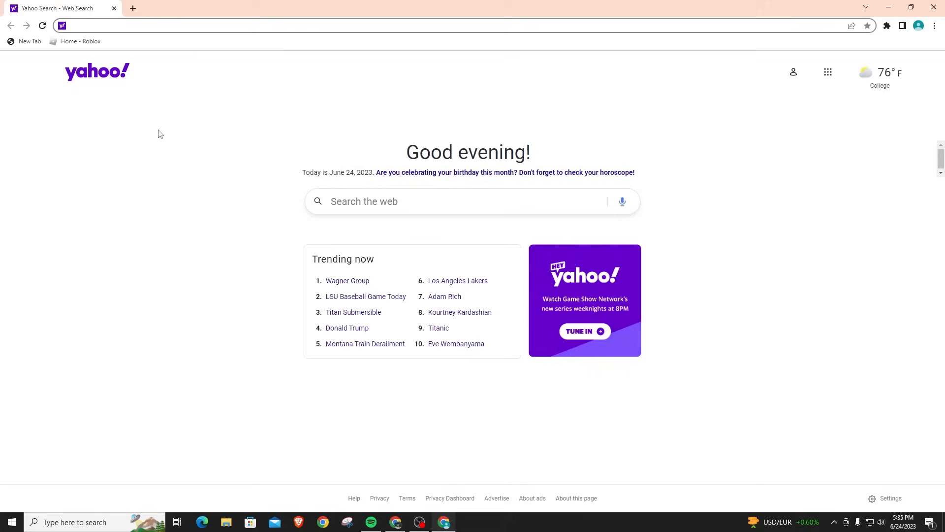
left_click(241, 26)
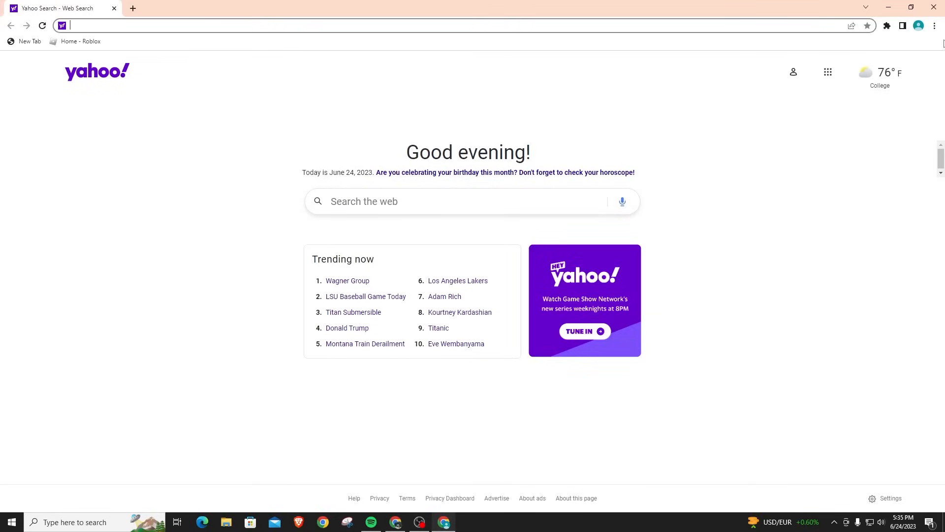
mouse_move(939, 29)
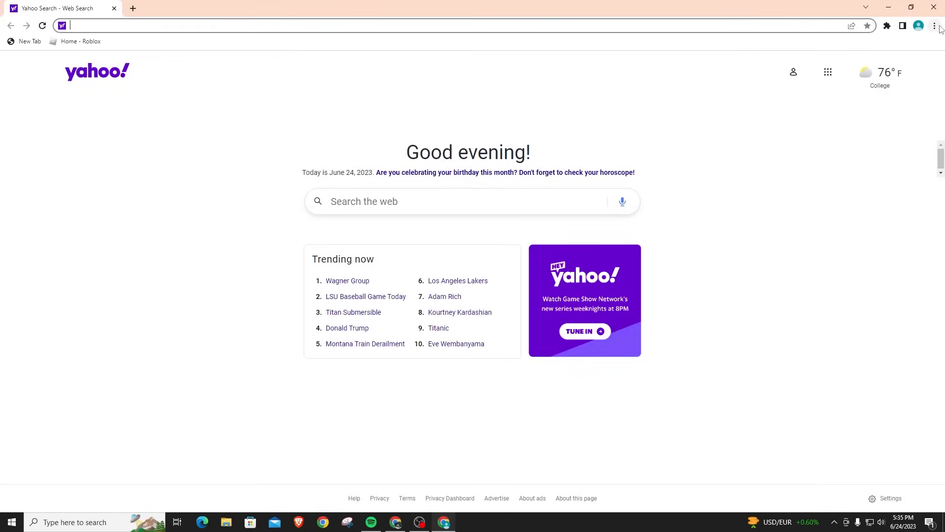
left_click(933, 26)
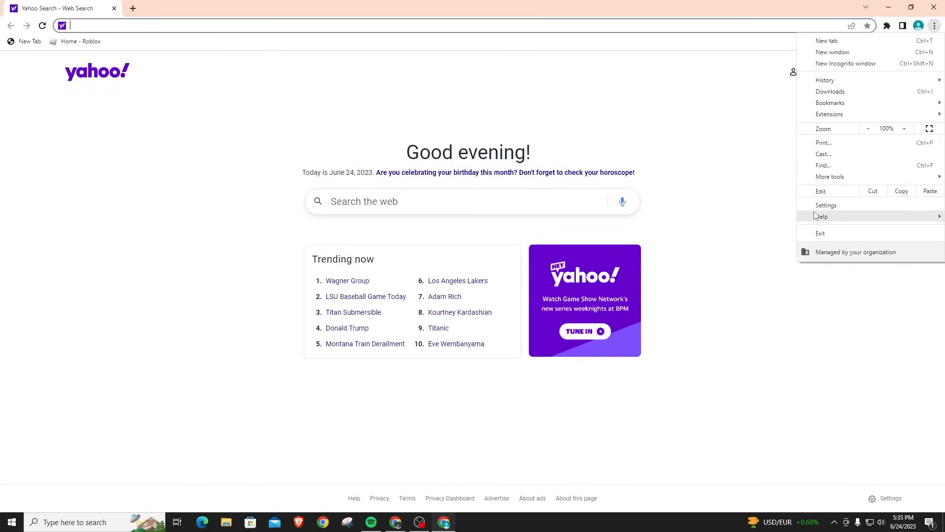
- Go to Chrome's Settings page from the main menu
left_click(826, 204)
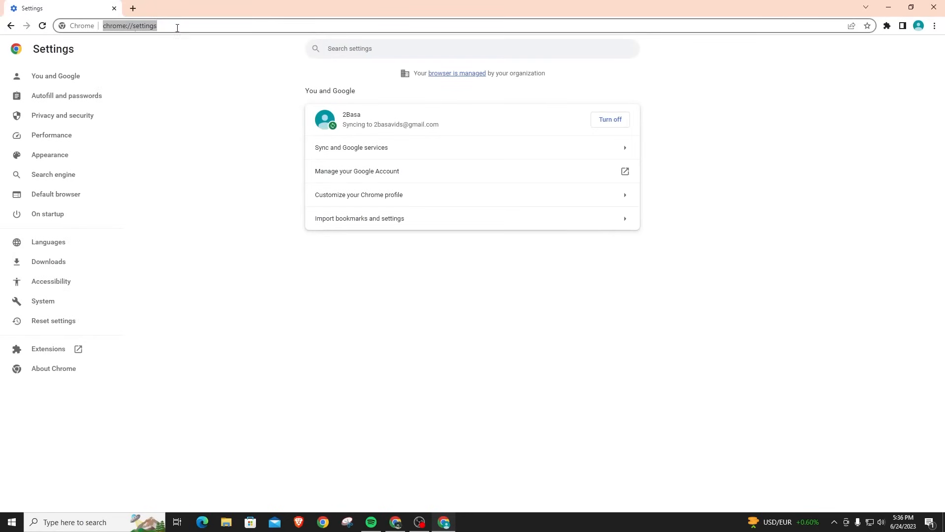
mouse_move(127, 31)
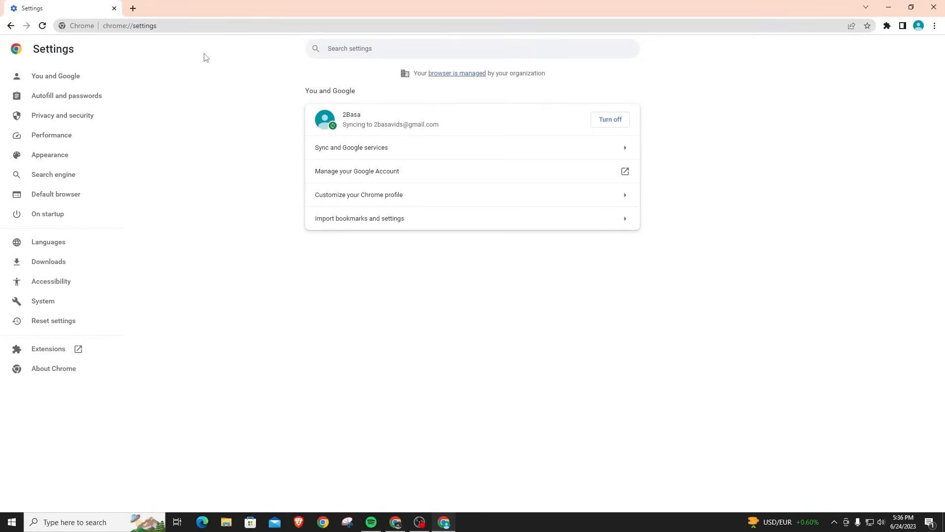
mouse_move(152, 199)
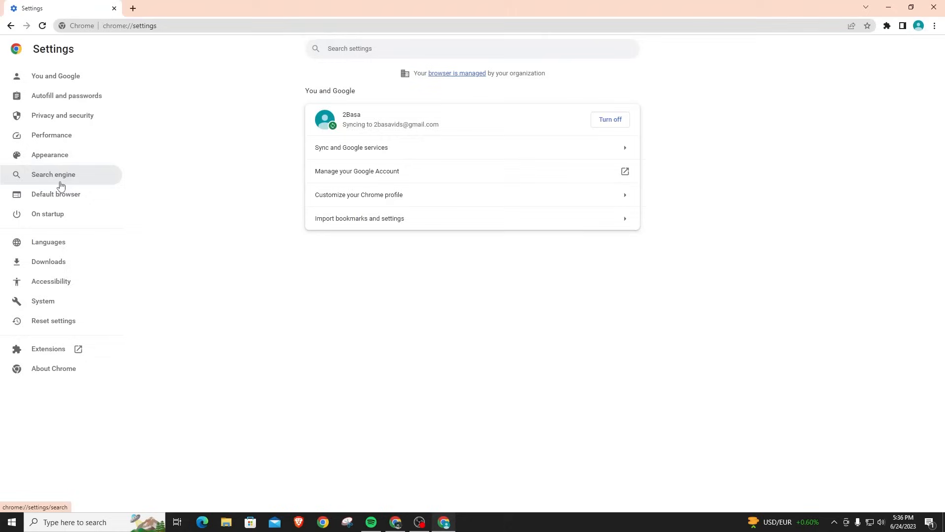
- Switch the address bar's search engine from Yahoo! to Google in Search engine settings
left_click(53, 174)
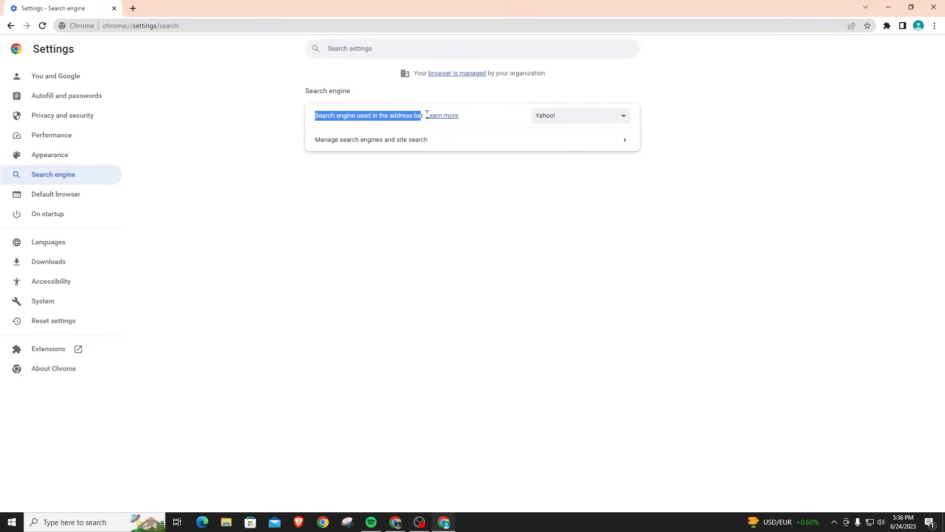
left_click(579, 115)
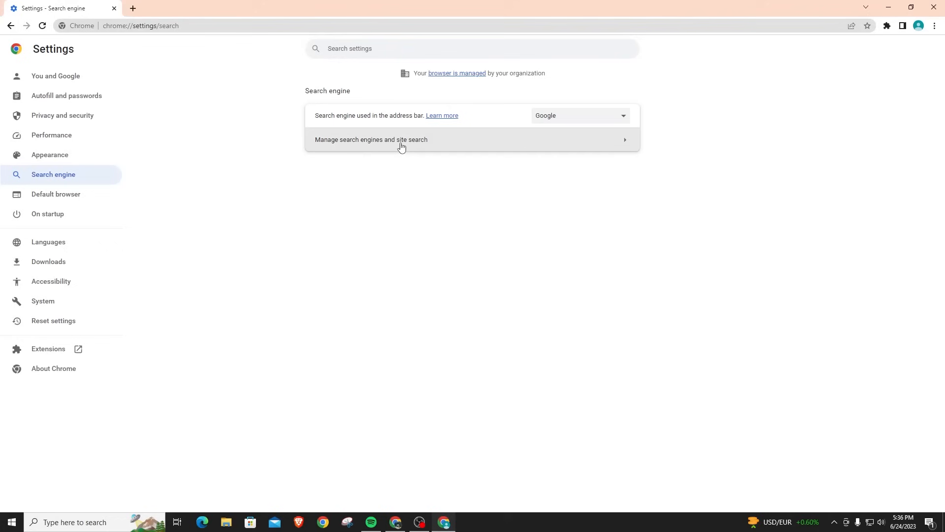
- Verify Google shows as Default among search engines, then view Default browser settings
left_click(371, 138)
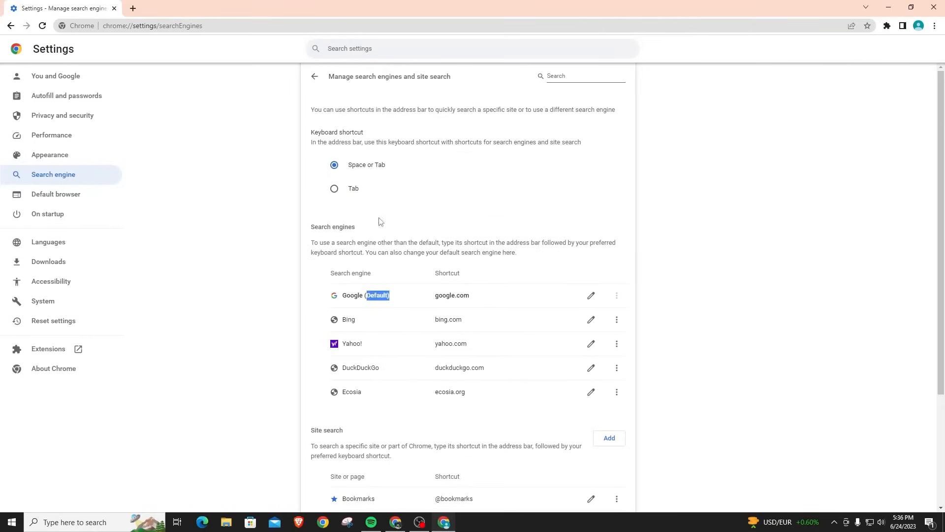
left_click(55, 194)
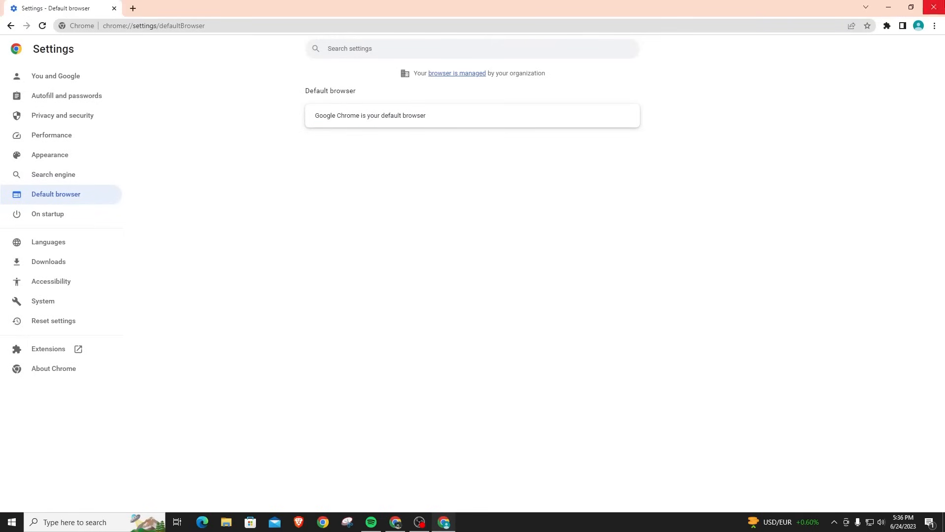
- Relaunch Chrome as the first profile so it starts on Google's new tab page
right_click(323, 522)
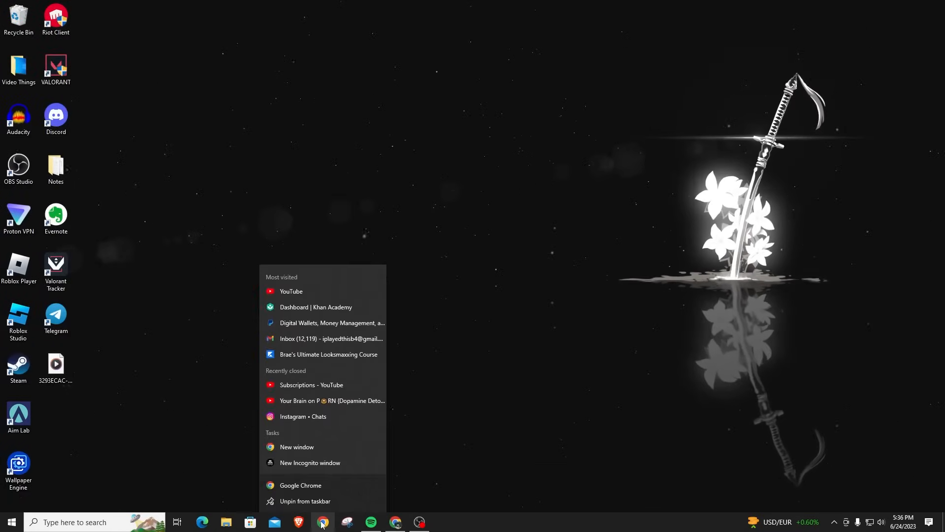
left_click(300, 484)
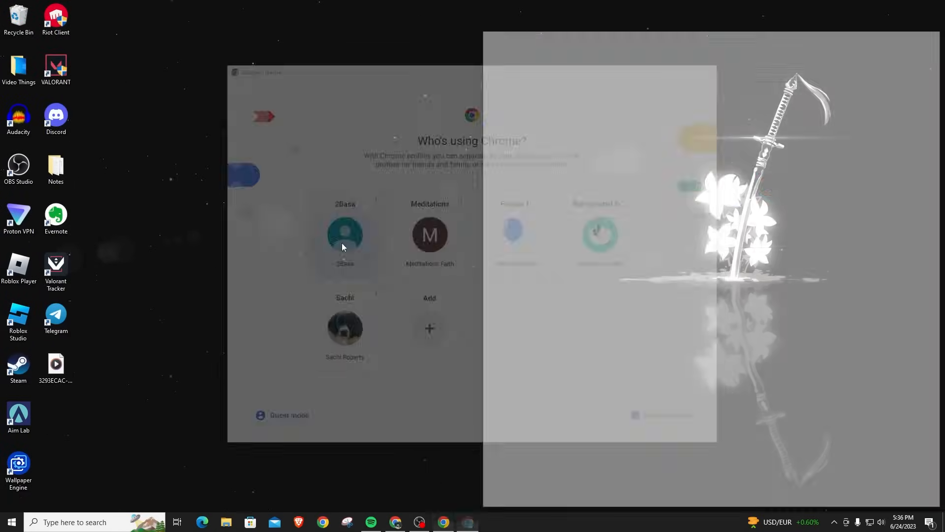
left_click(345, 234)
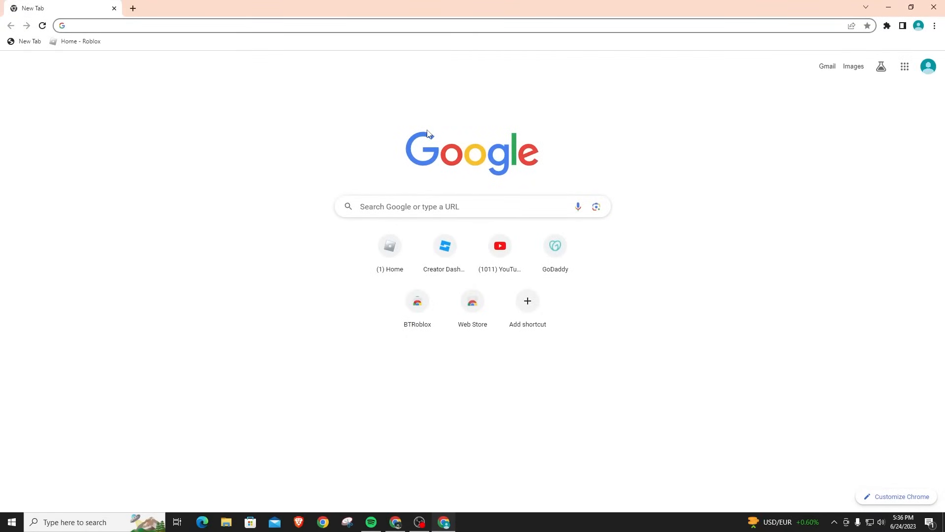
mouse_move(602, 156)
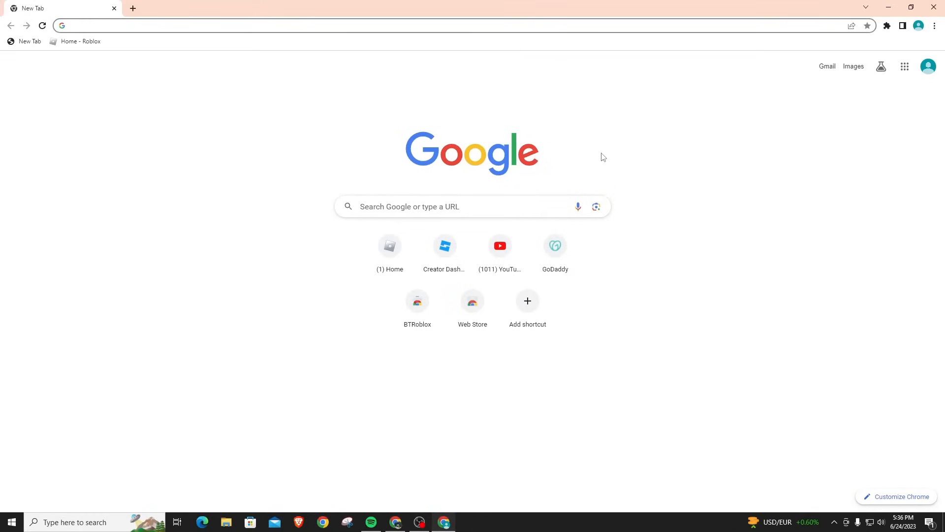
mouse_move(632, 143)
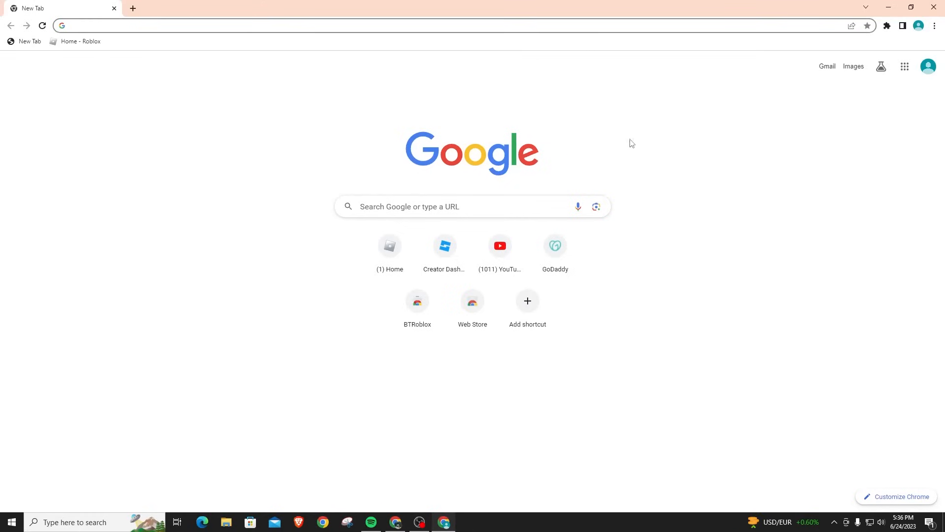